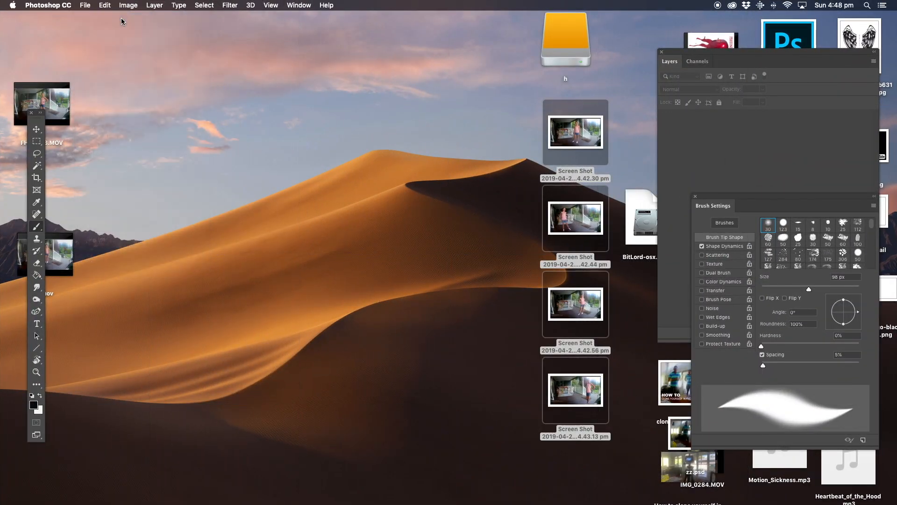
Step: Create a new blank 1920×1080 document at 300 pixels per inch
click(85, 5)
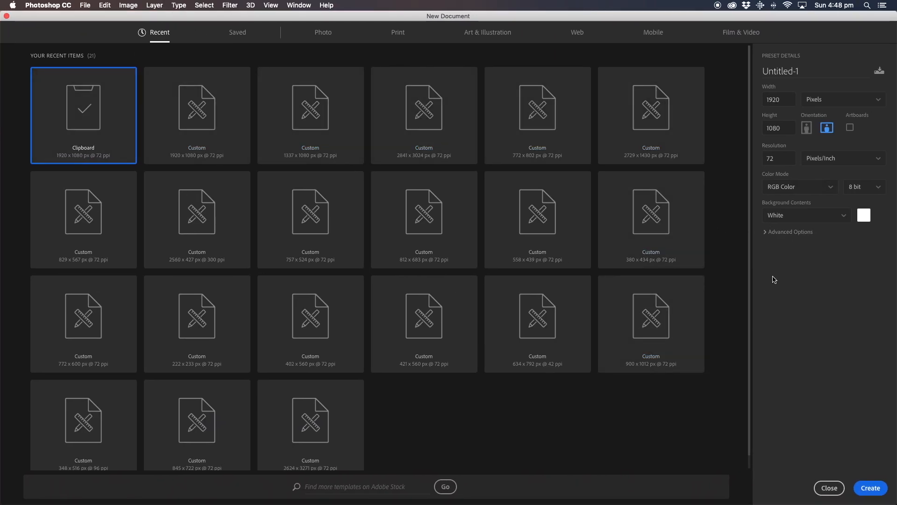
click(778, 158)
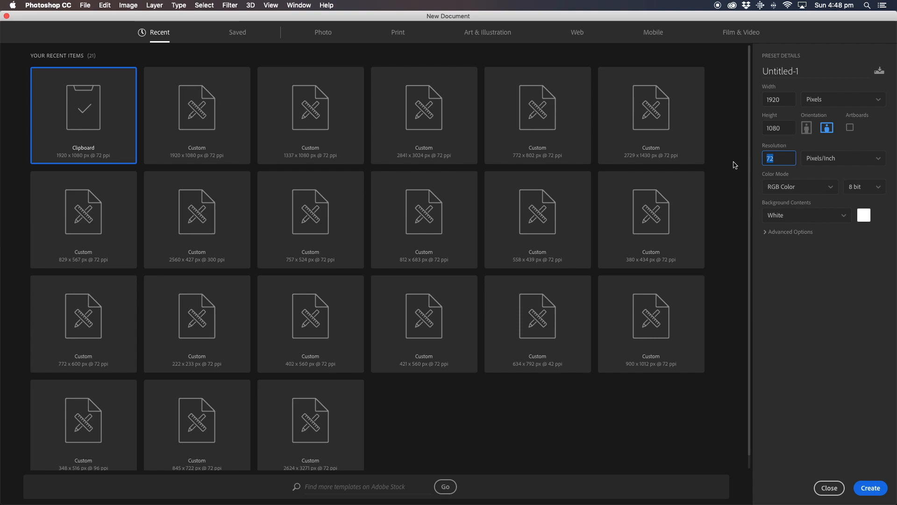
text(300)
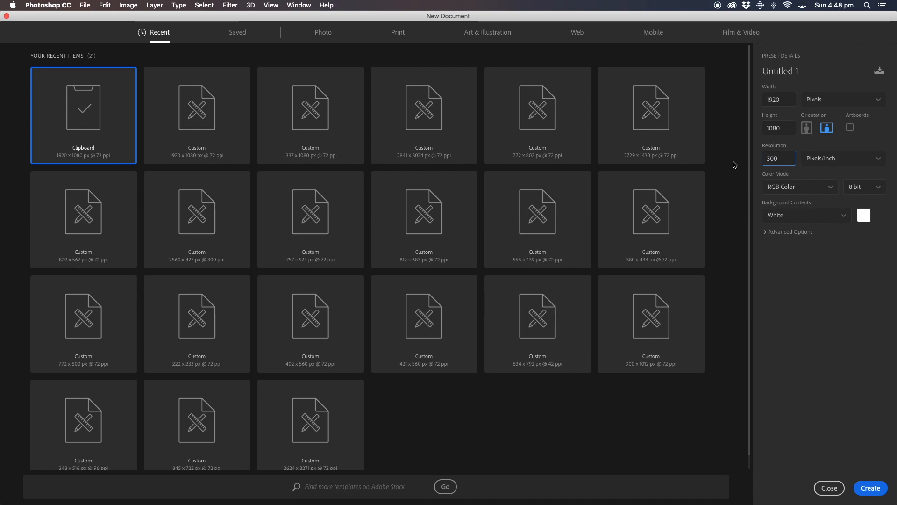
click(869, 488)
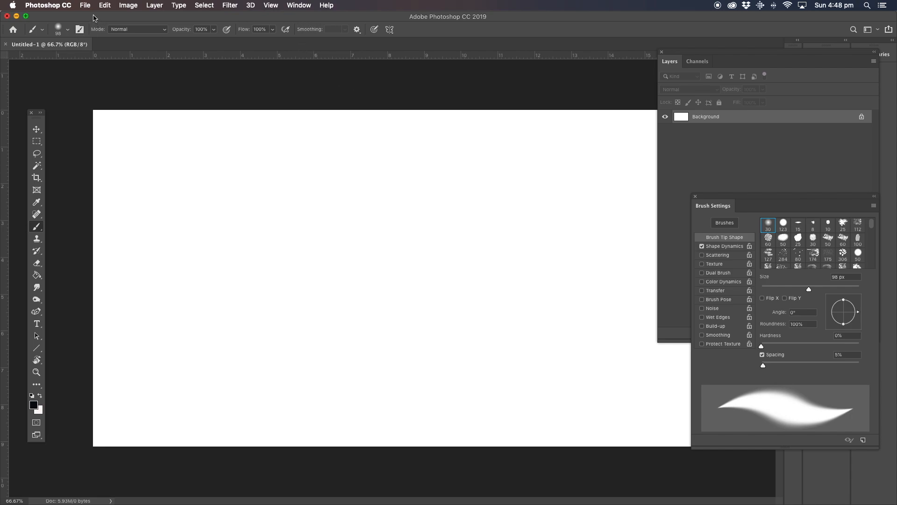
mouse_move(94, 17)
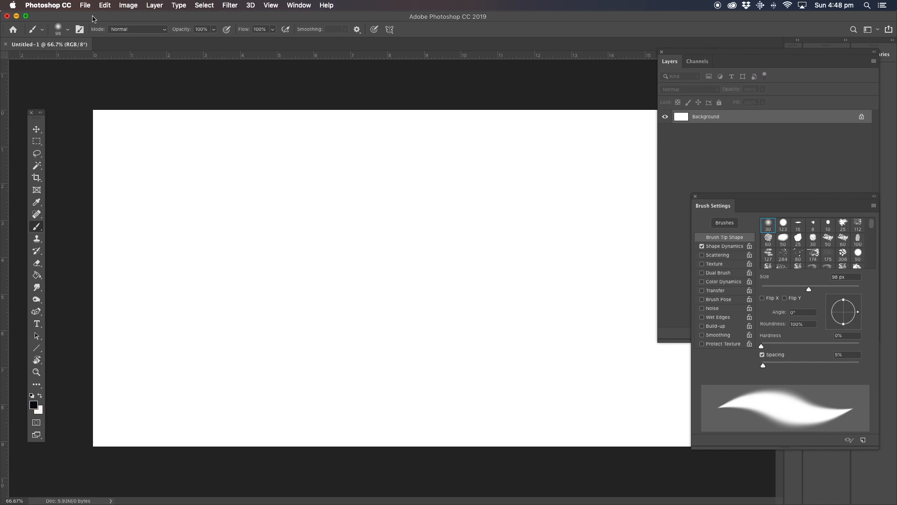
mouse_move(89, 18)
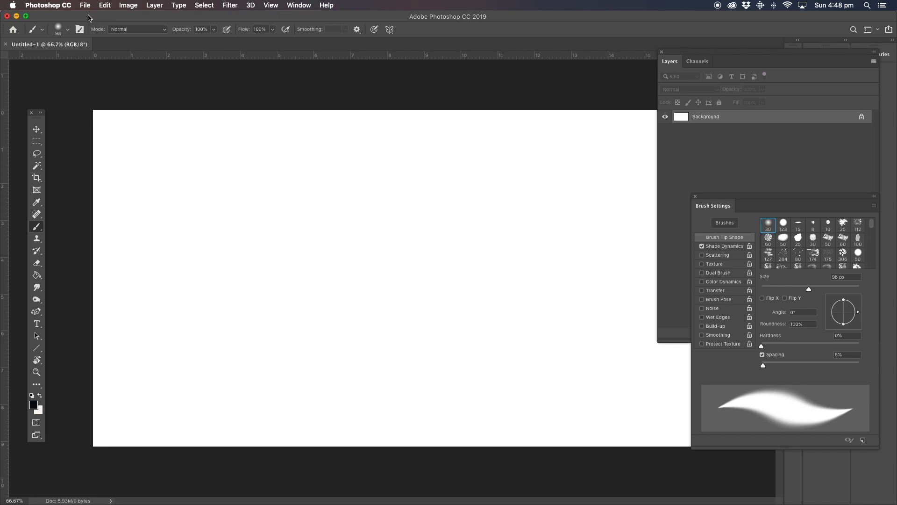
Step: Bring up Load Files into Stack from the File > Scripts commands
click(104, 5)
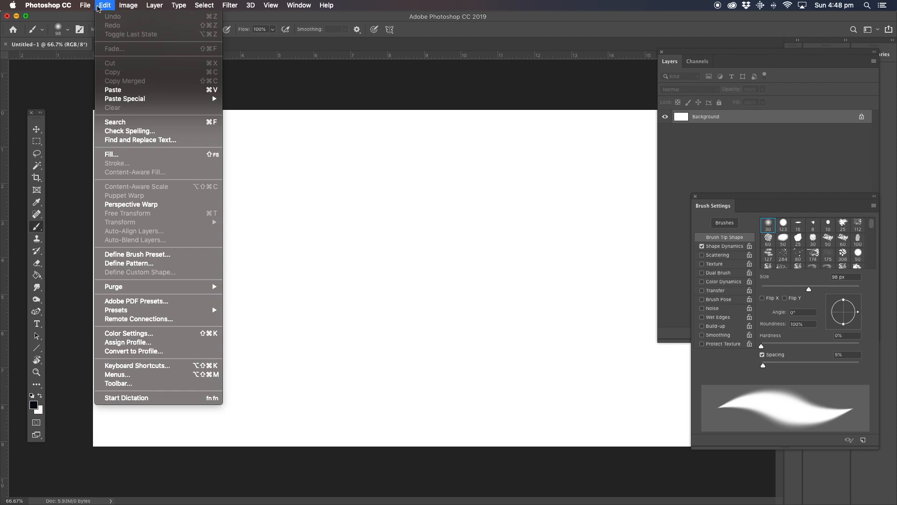
click(84, 6)
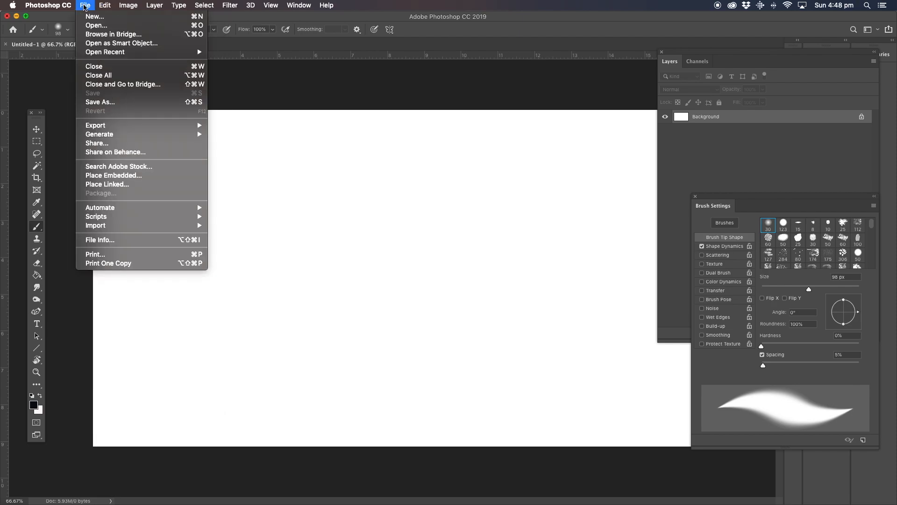
mouse_move(96, 216)
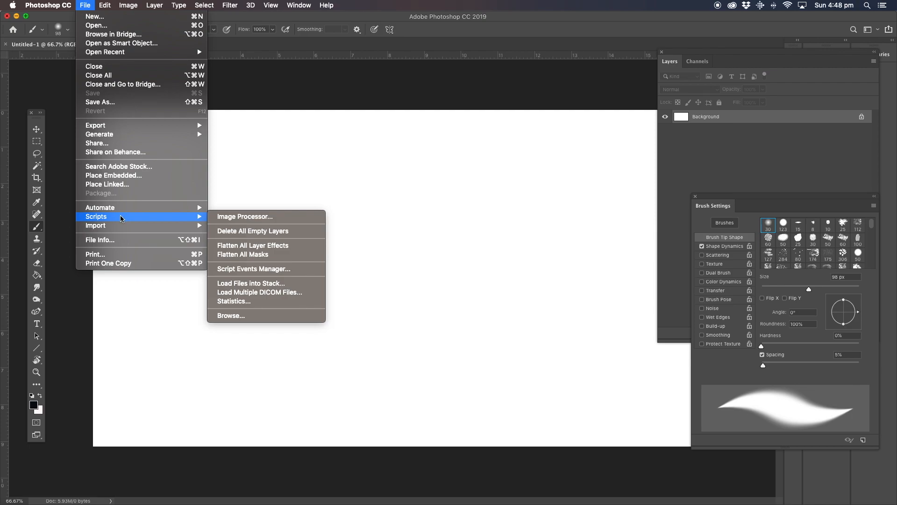
mouse_move(178, 221)
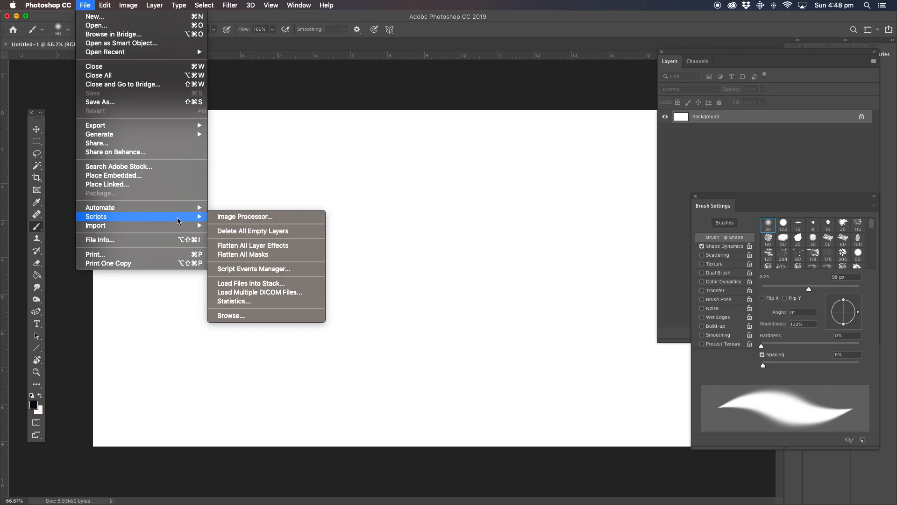
mouse_move(250, 282)
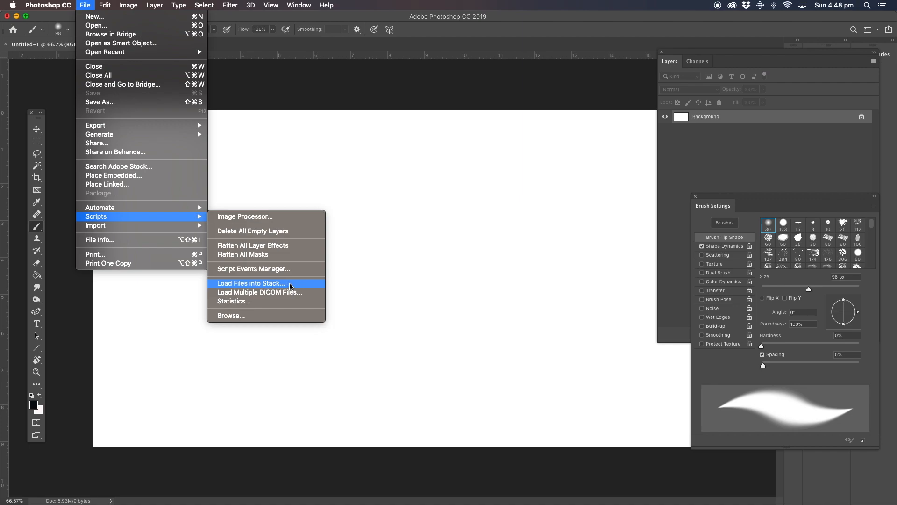
click(250, 282)
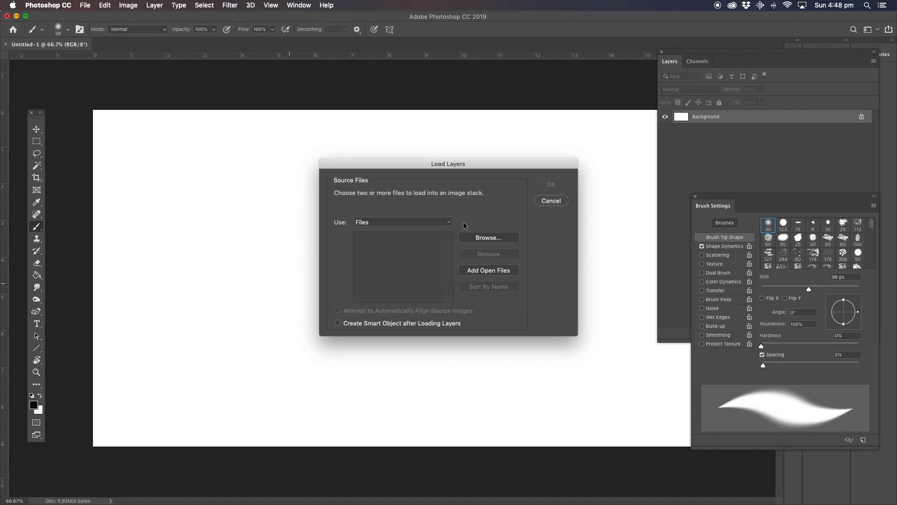
mouse_move(493, 237)
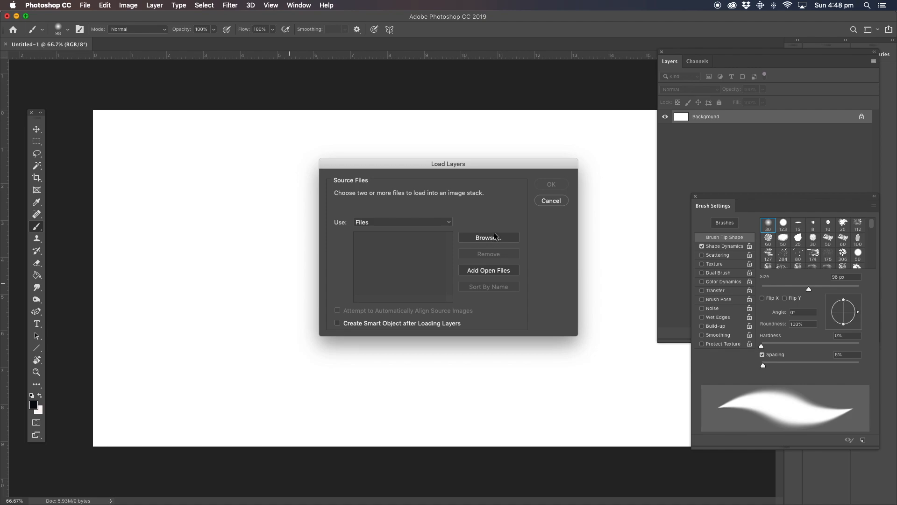
mouse_move(493, 239)
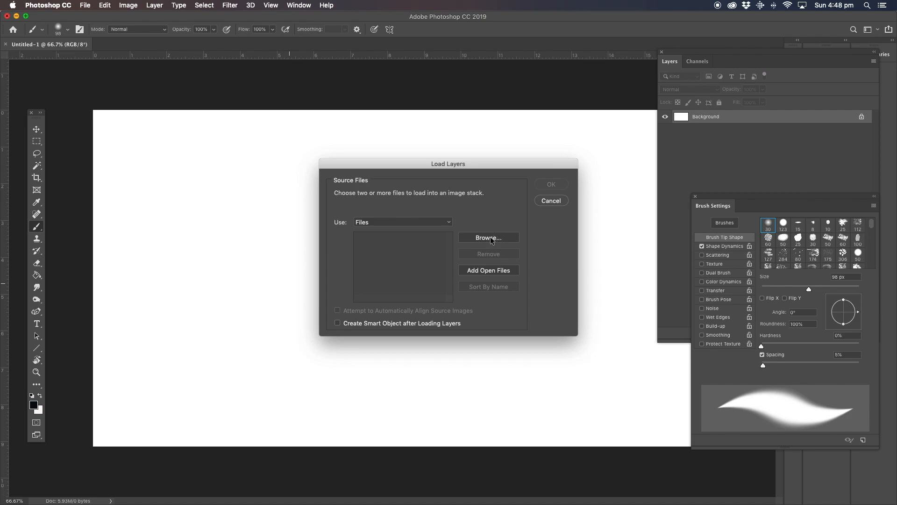
Step: Browse to the Desktop, select the four Screen Shot files and load them as stacked layers
click(488, 237)
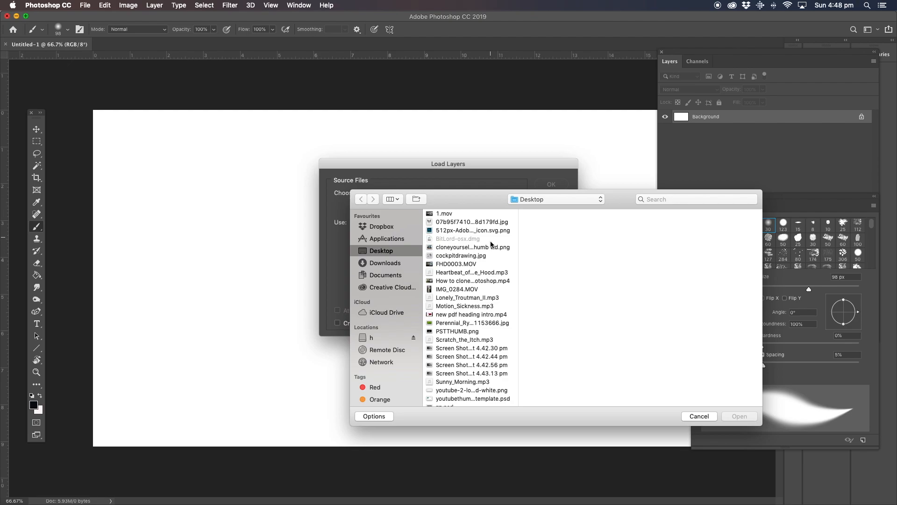
click(469, 364)
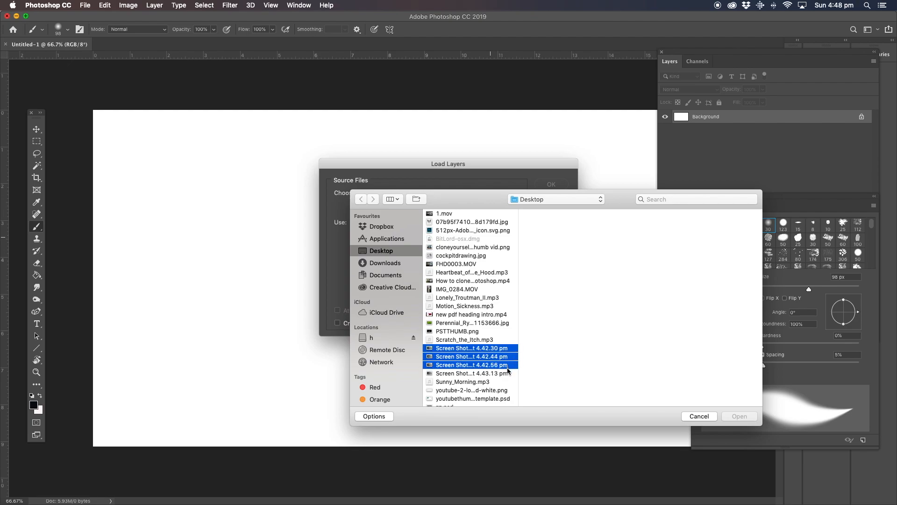
click(469, 373)
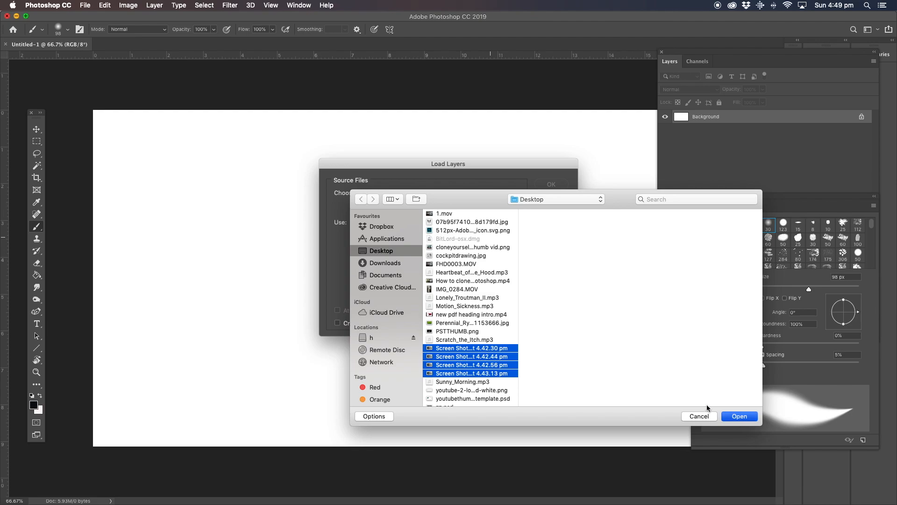
click(739, 416)
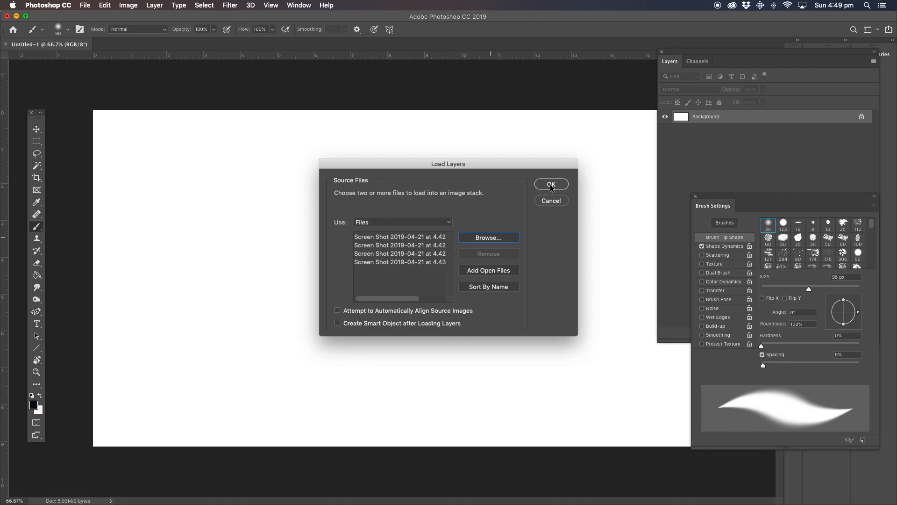
click(551, 184)
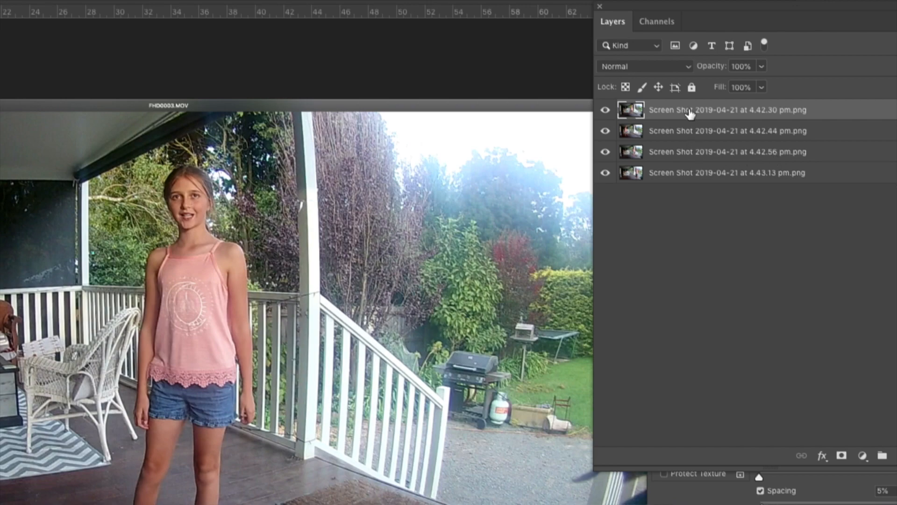
click(605, 109)
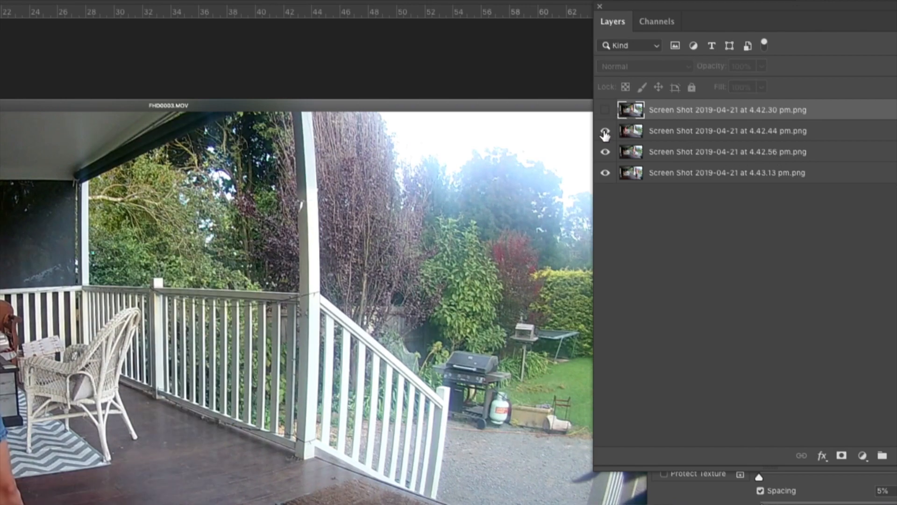
click(605, 131)
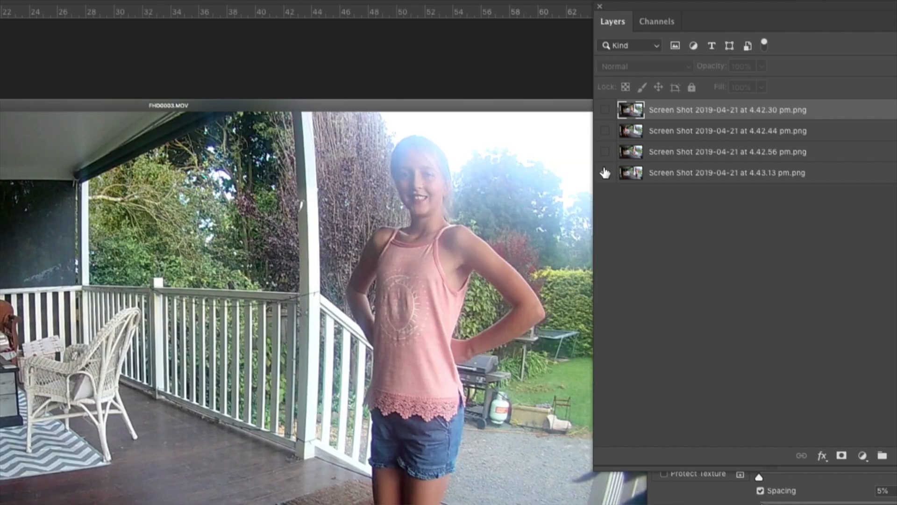
click(605, 109)
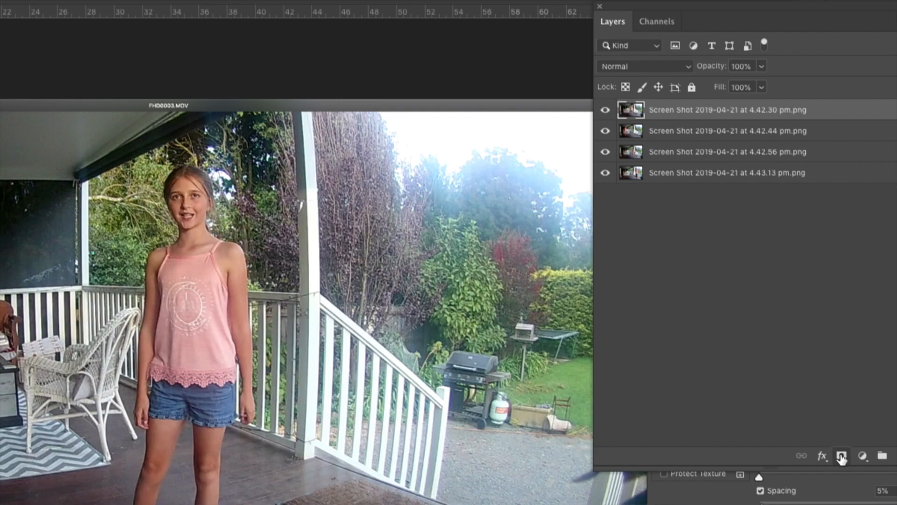
mouse_move(842, 456)
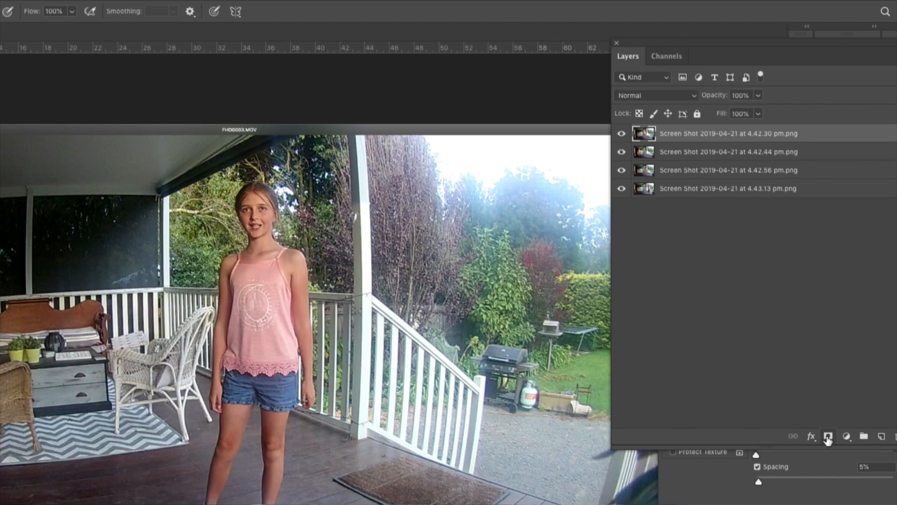
mouse_move(828, 436)
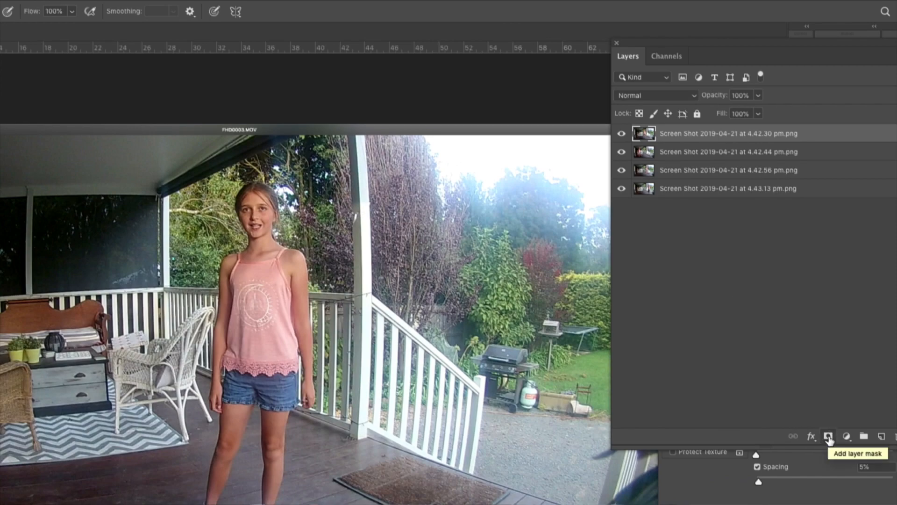
Step: Add white layer masks to the screenshot layers in the Layers panel
click(828, 436)
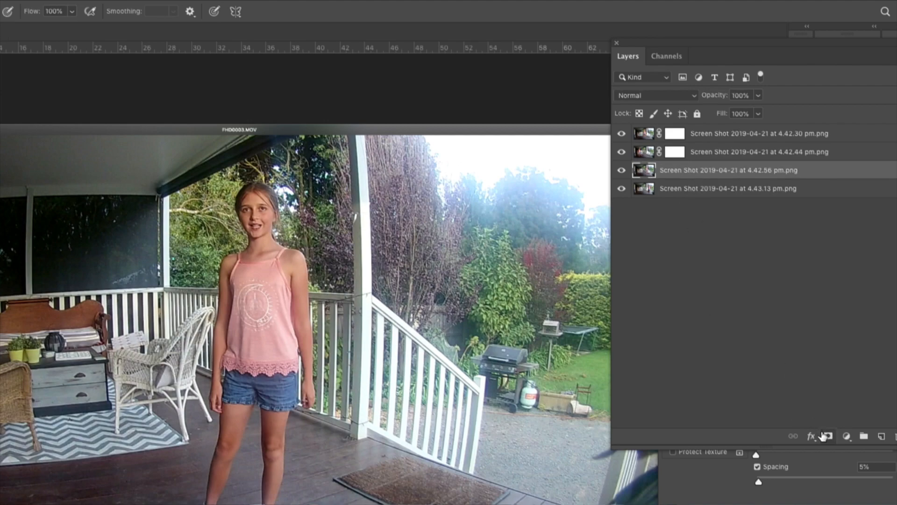
click(729, 187)
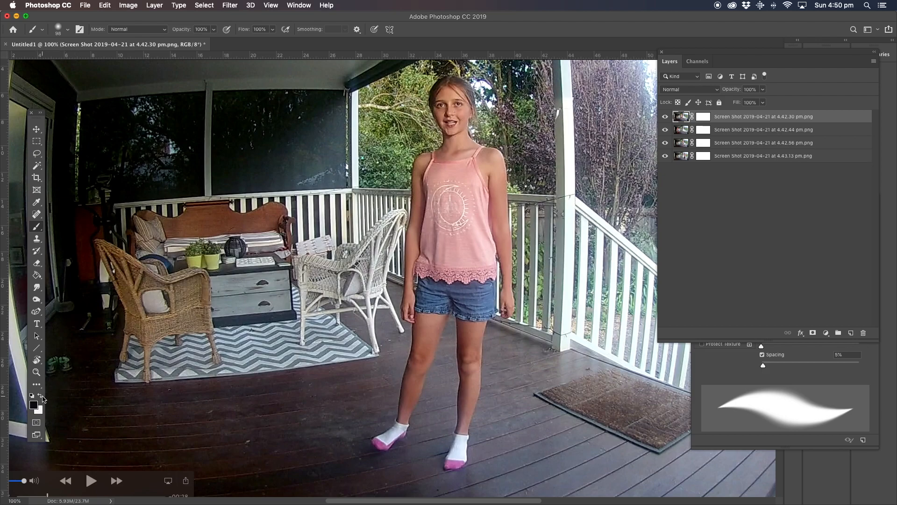
click(37, 372)
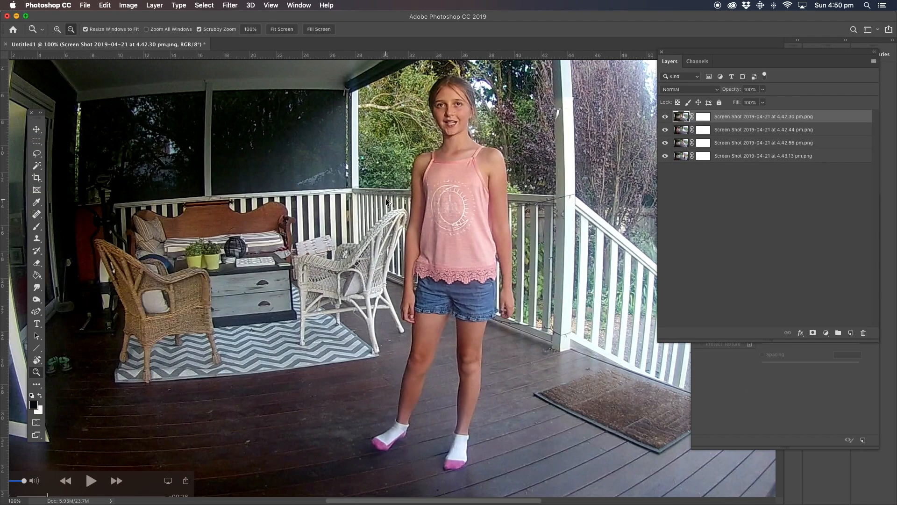
click(37, 226)
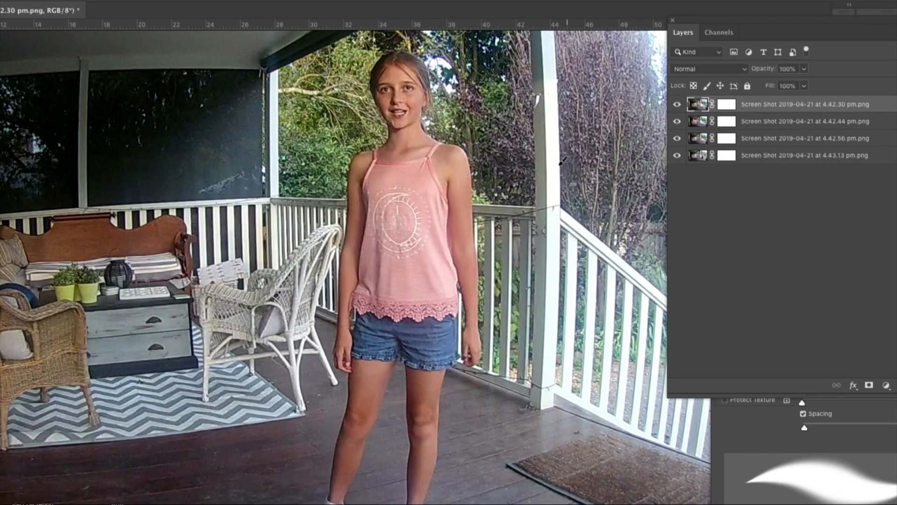
mouse_move(535, 160)
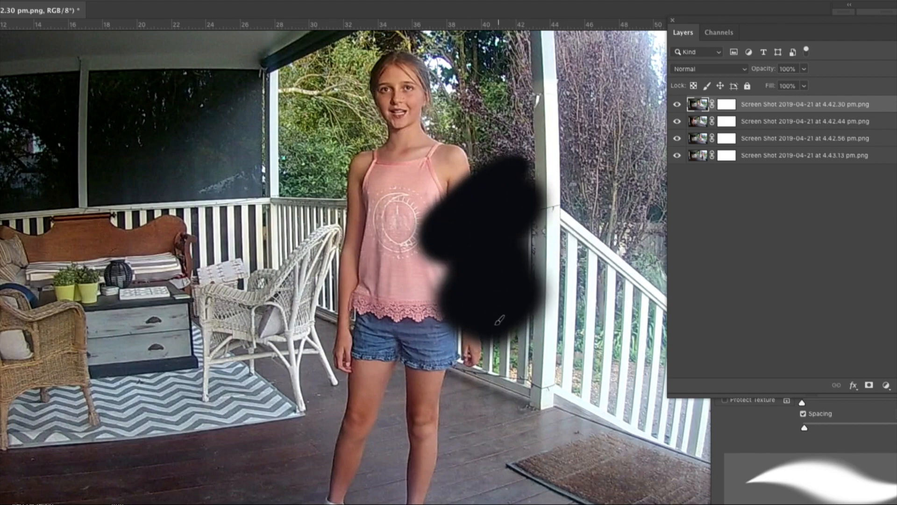
Step: Paint black on the top layer's mask over the left side to reveal a second pose of the girl
drag(499, 318, 518, 206)
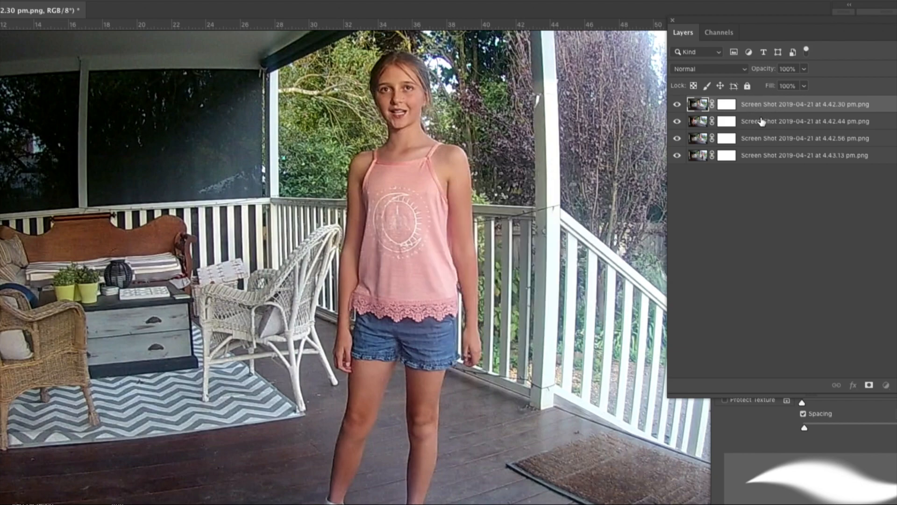
click(801, 120)
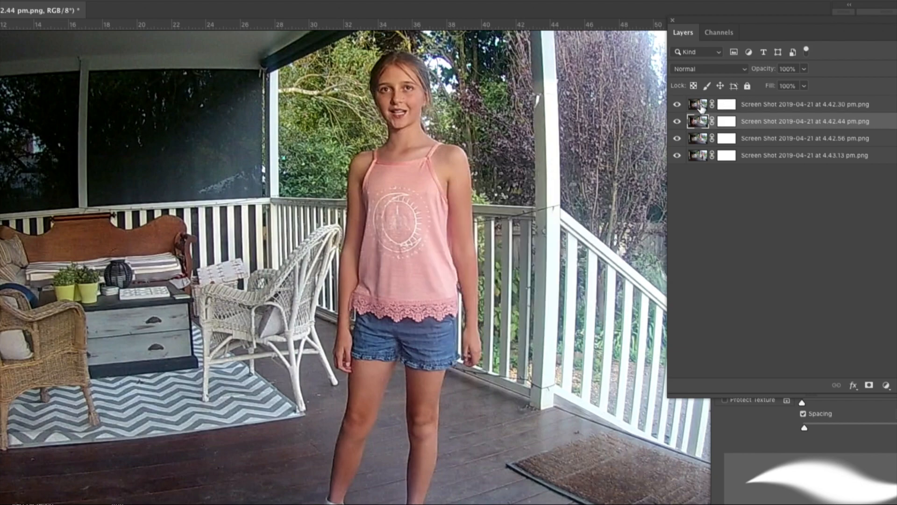
click(801, 104)
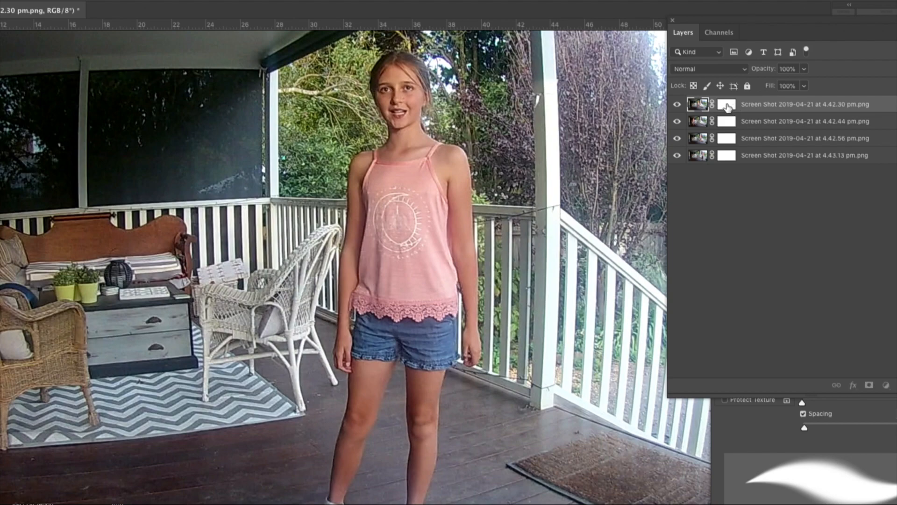
click(726, 104)
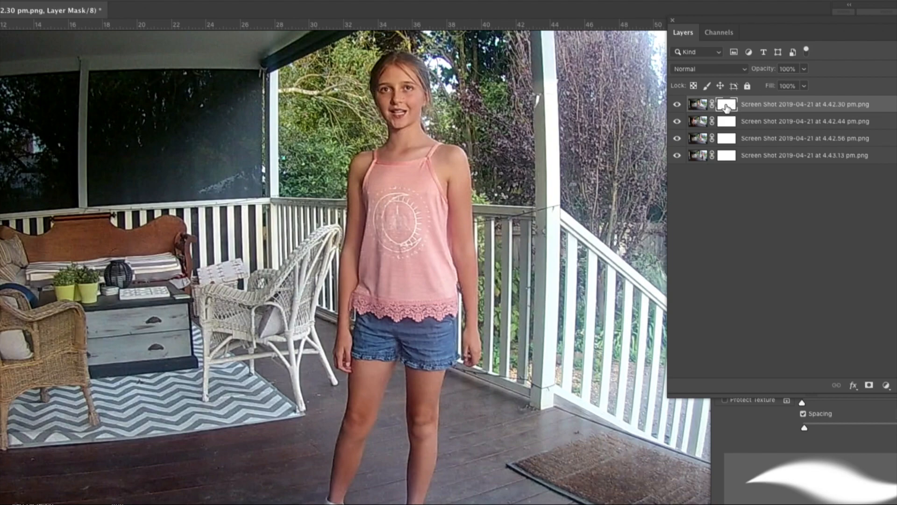
mouse_move(725, 106)
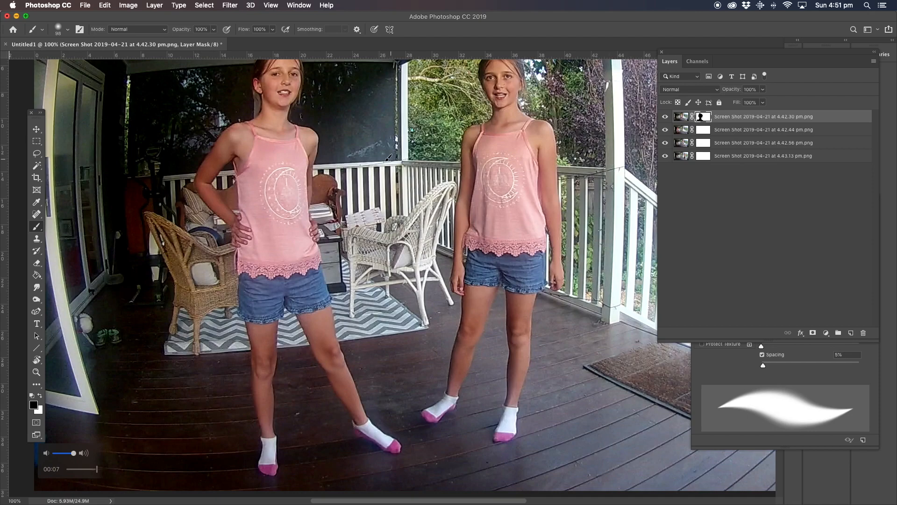
drag(388, 160, 417, 205)
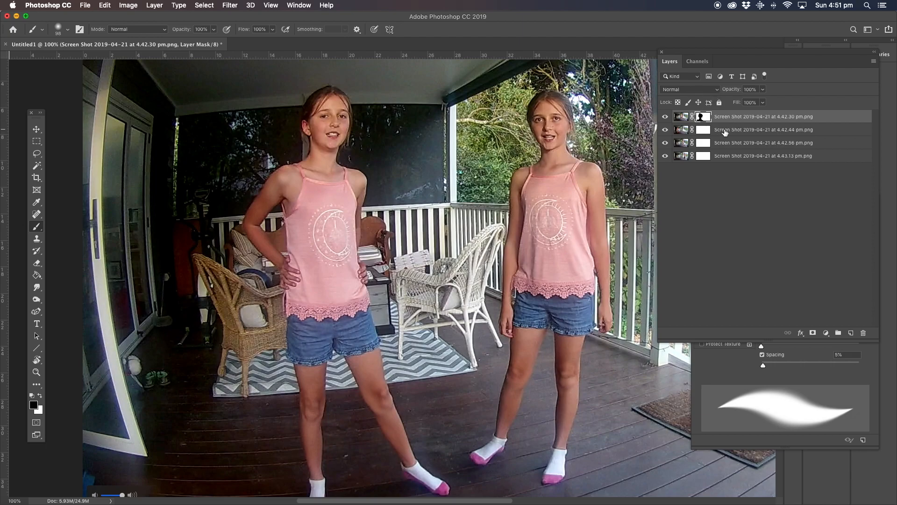
Step: Paint black on the second screenshot layer's mask to reveal the girl from the third layer
click(764, 129)
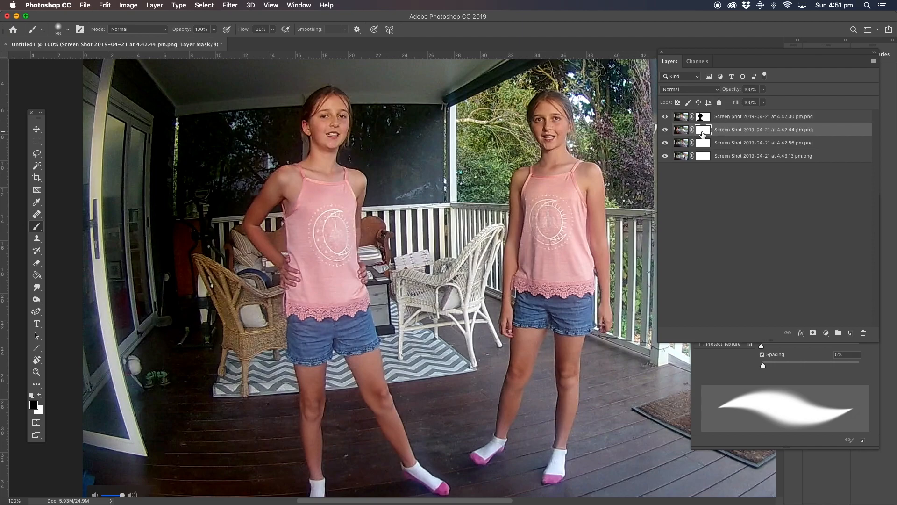
click(664, 129)
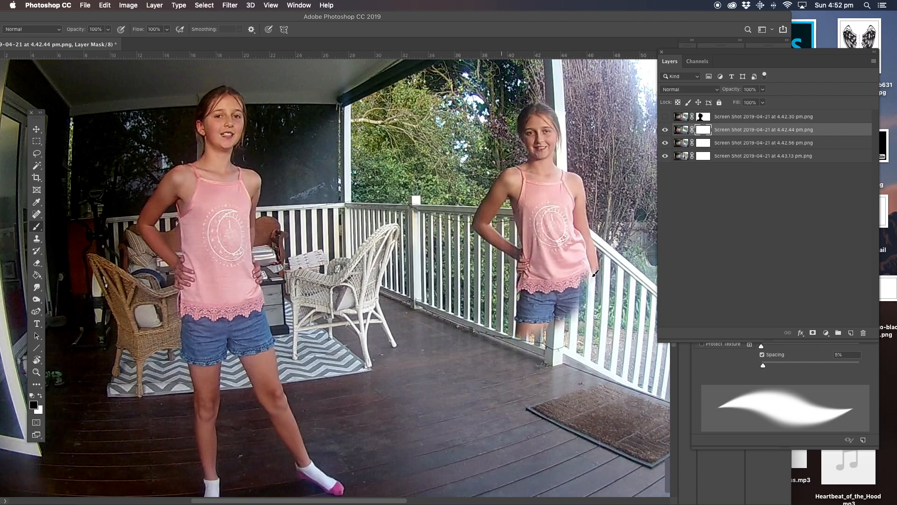
drag(595, 274, 541, 393)
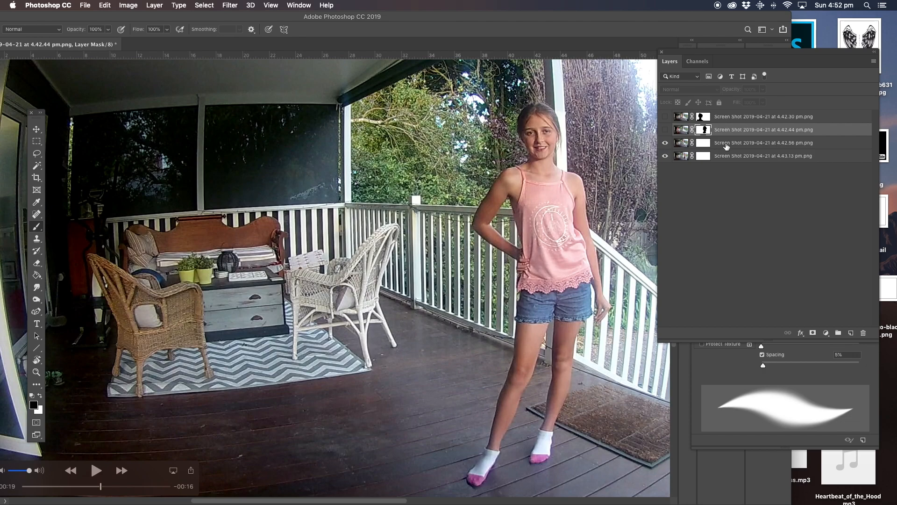
Step: Paint black on the third layer's mask over the staircase so the bottom layer's girl shows by the railing
click(763, 142)
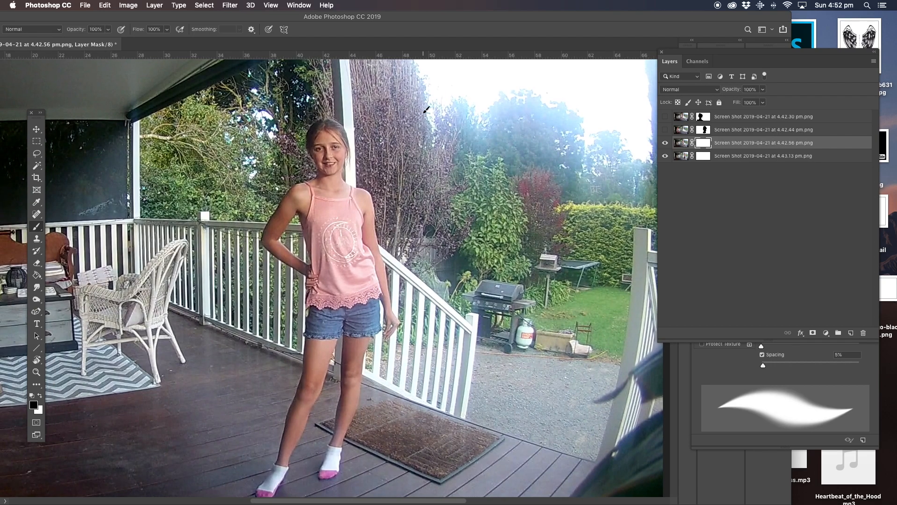
mouse_move(427, 147)
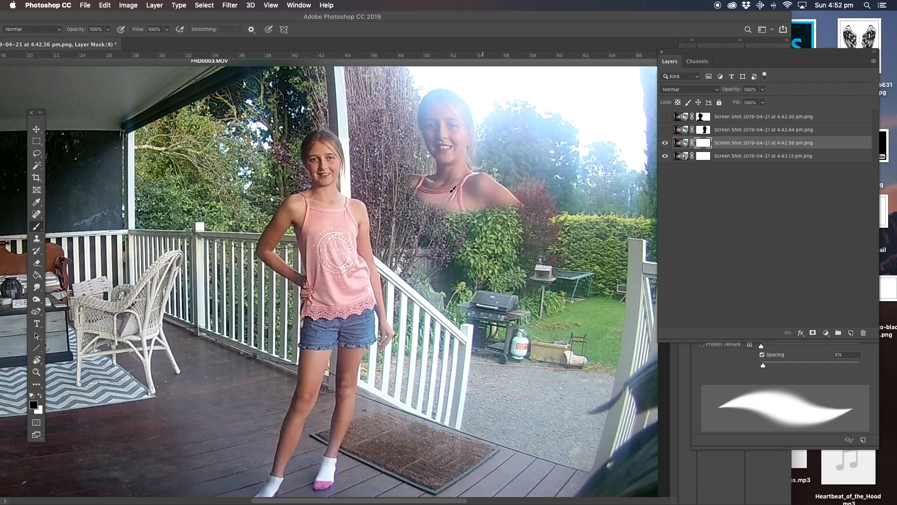
drag(451, 189, 578, 307)
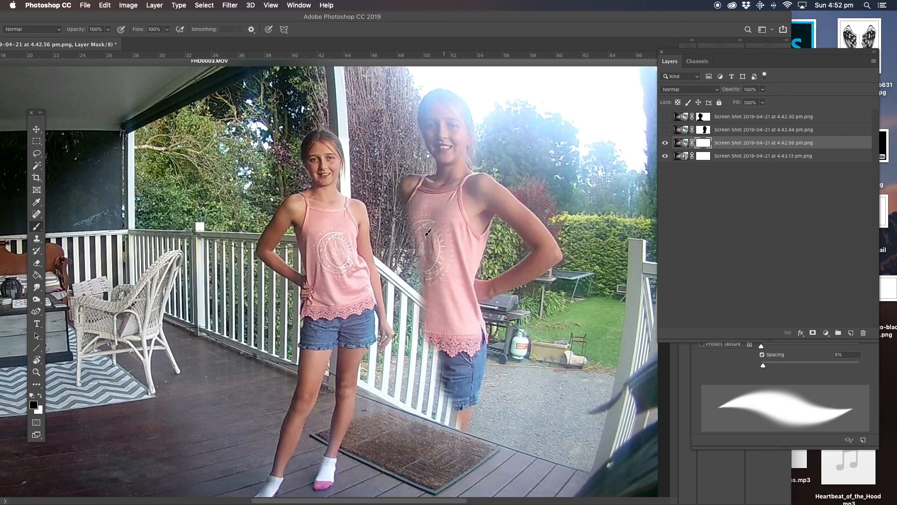
drag(426, 234, 468, 391)
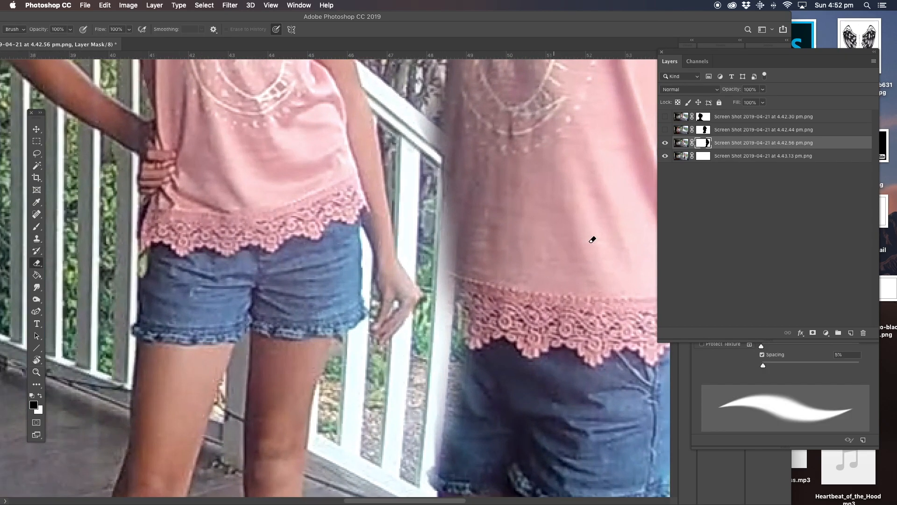
mouse_move(737, 277)
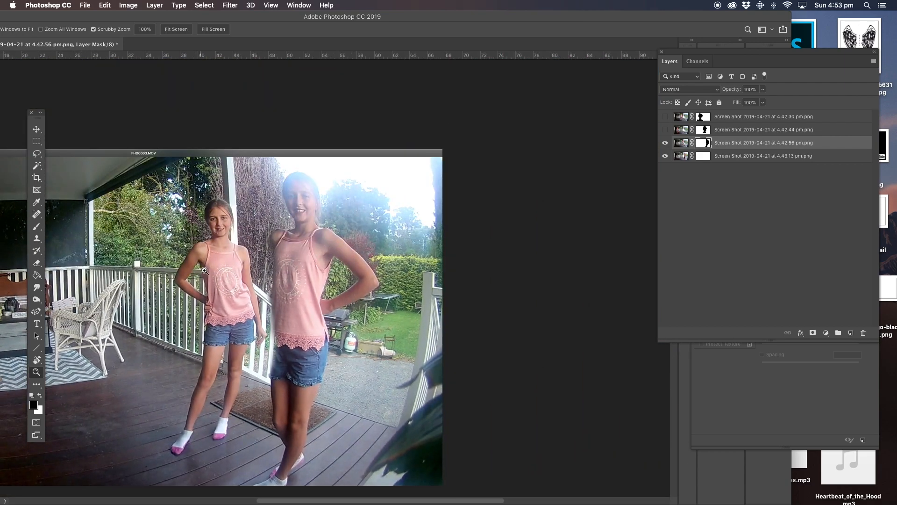
mouse_move(254, 274)
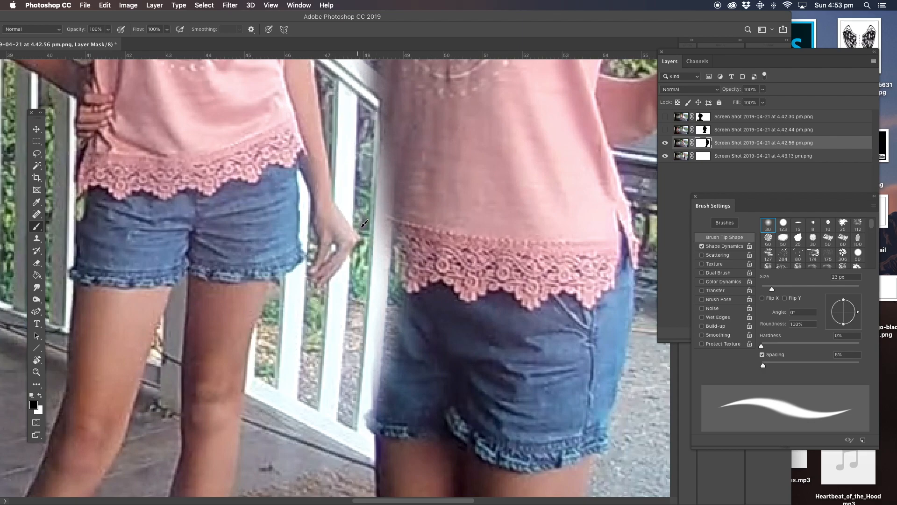
mouse_move(370, 247)
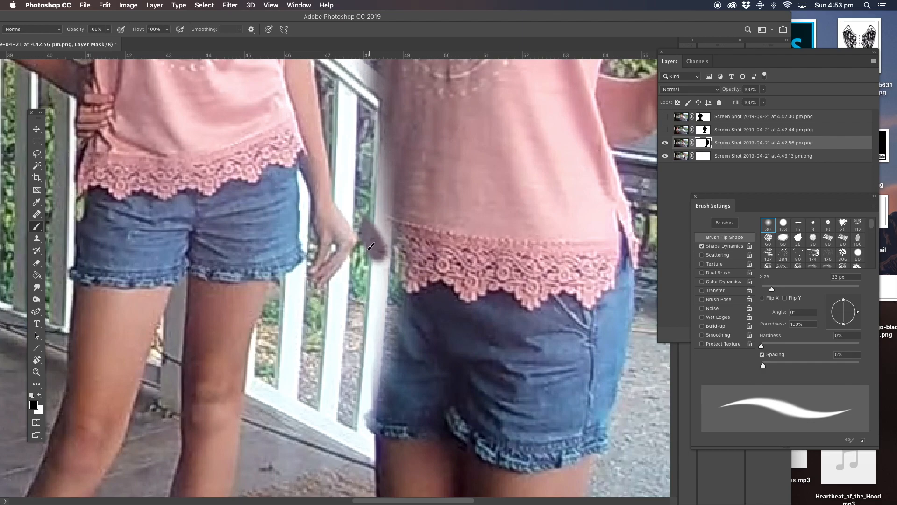
mouse_move(357, 254)
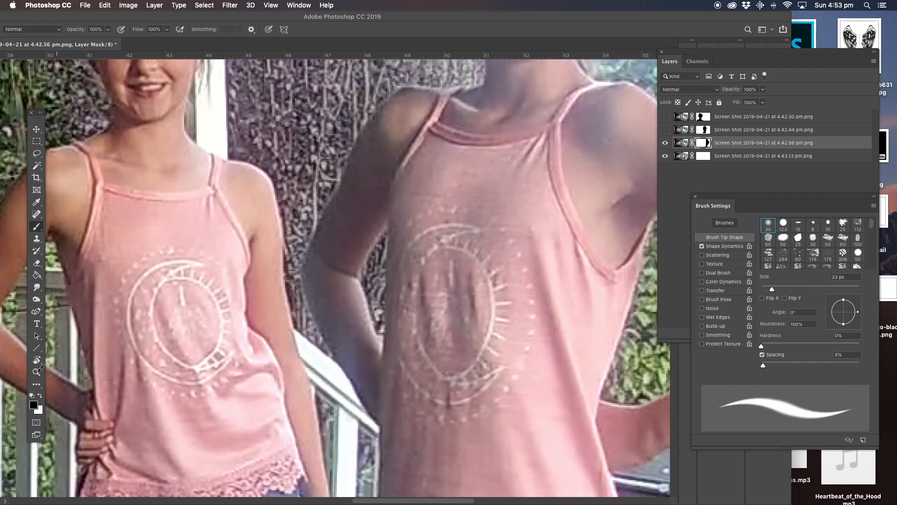
Step: Fit the canvas on screen to view the whole four-pose composition
click(36, 372)
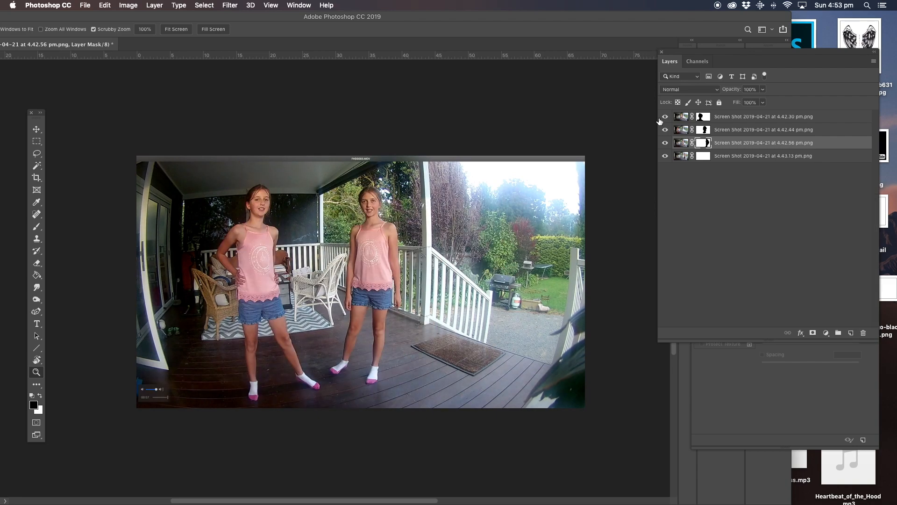
mouse_move(723, 132)
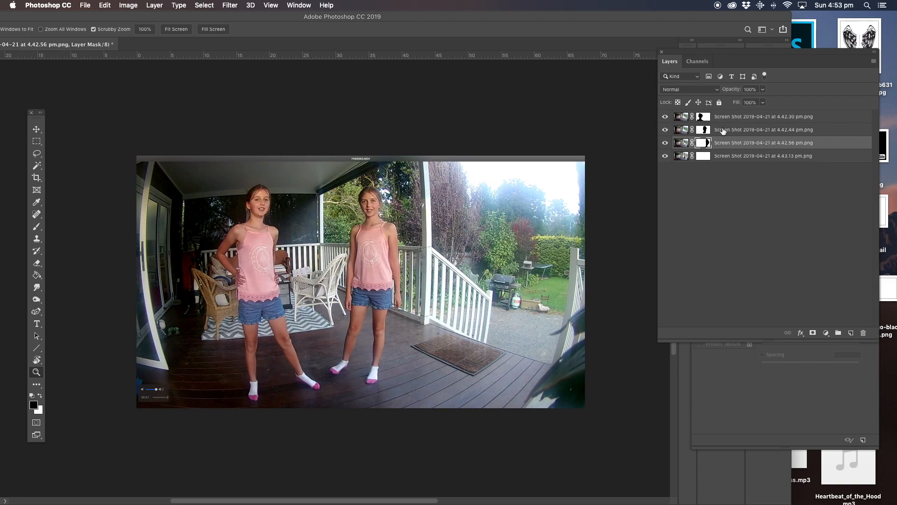
Step: Toggle visibility of the 4.42.44 and bottom screenshot layers to check what each mask reveals
click(763, 129)
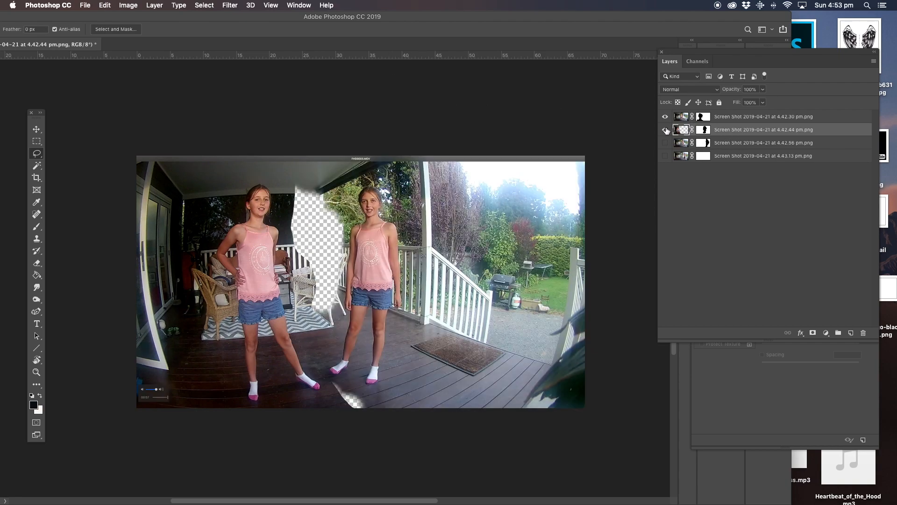
click(665, 129)
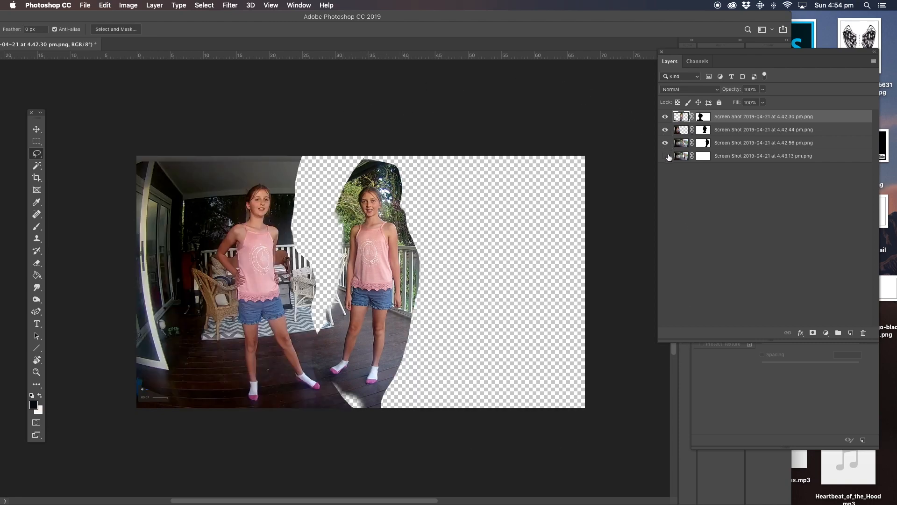
click(664, 142)
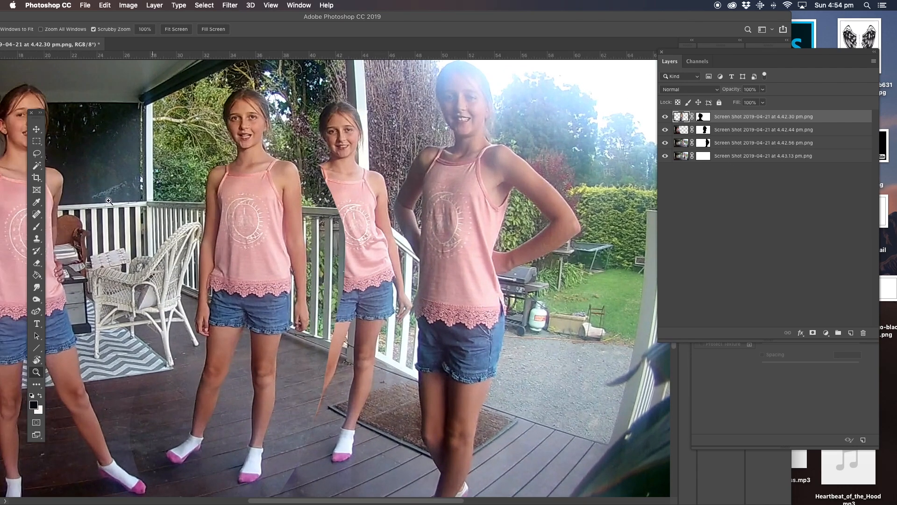
Step: Switch to the Move tool and target the top layer's mask to tidy the stray leg edge
click(37, 128)
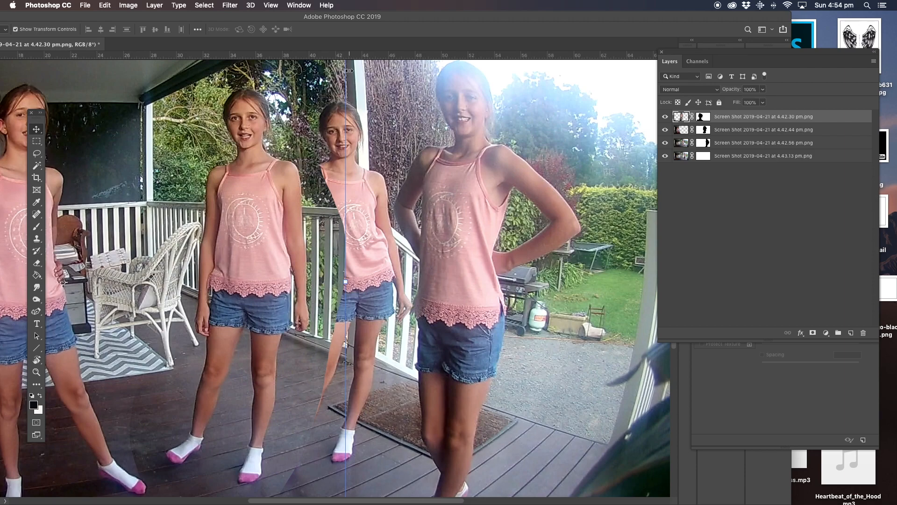
mouse_move(445, 200)
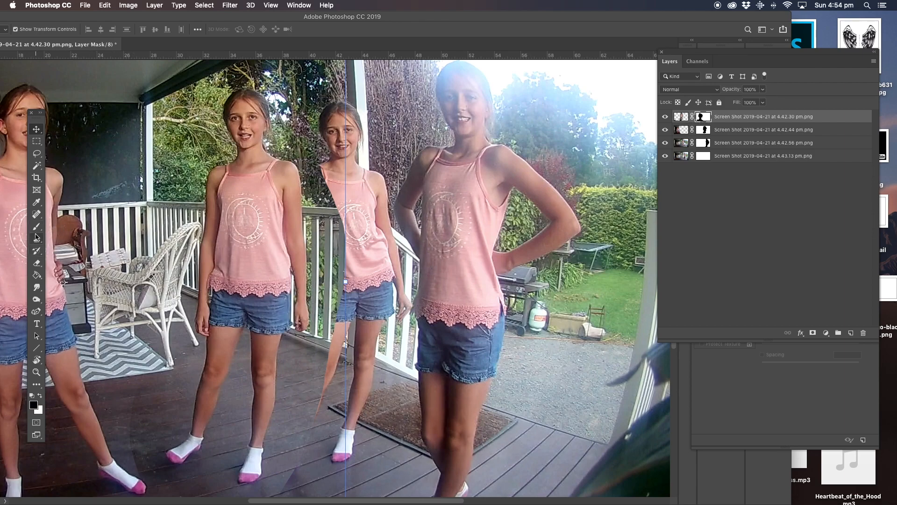
click(37, 225)
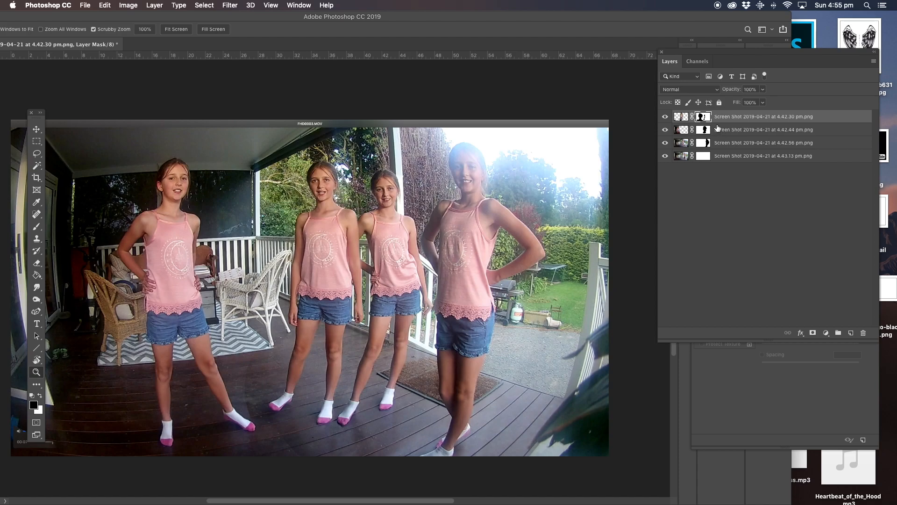
mouse_move(712, 142)
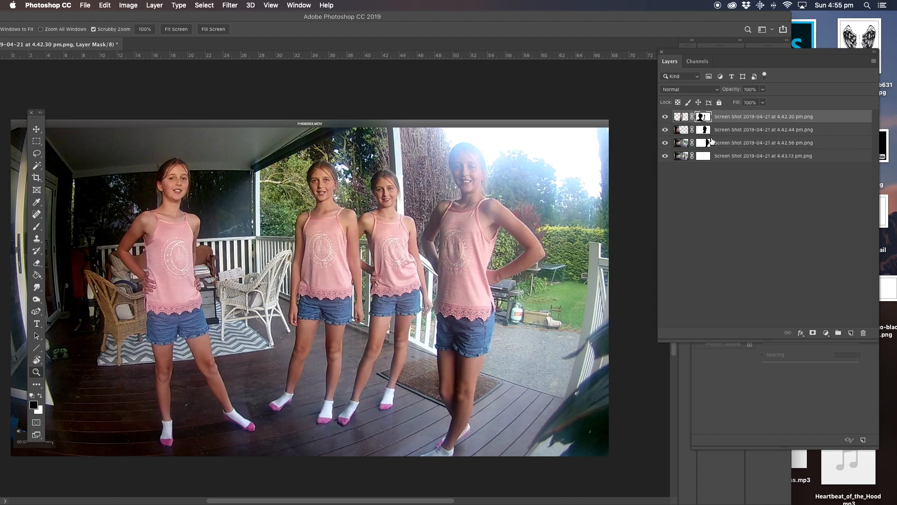
mouse_move(384, 213)
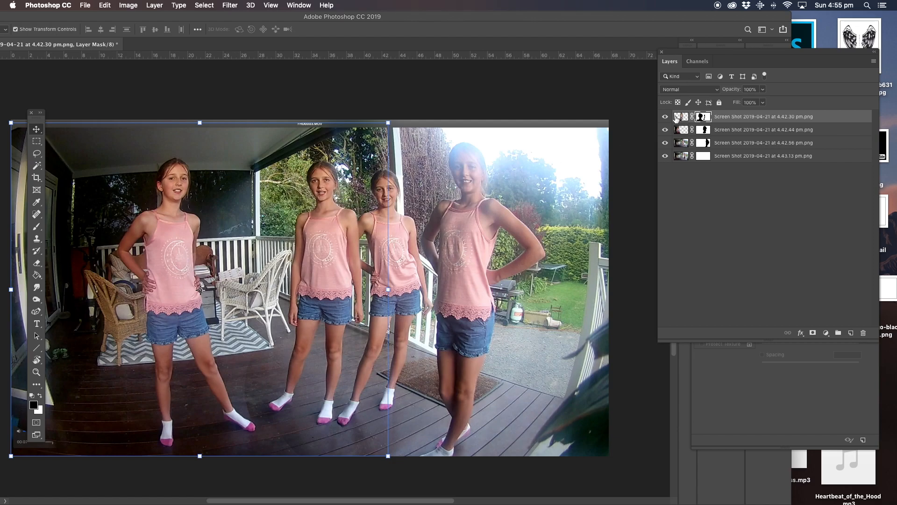
click(664, 115)
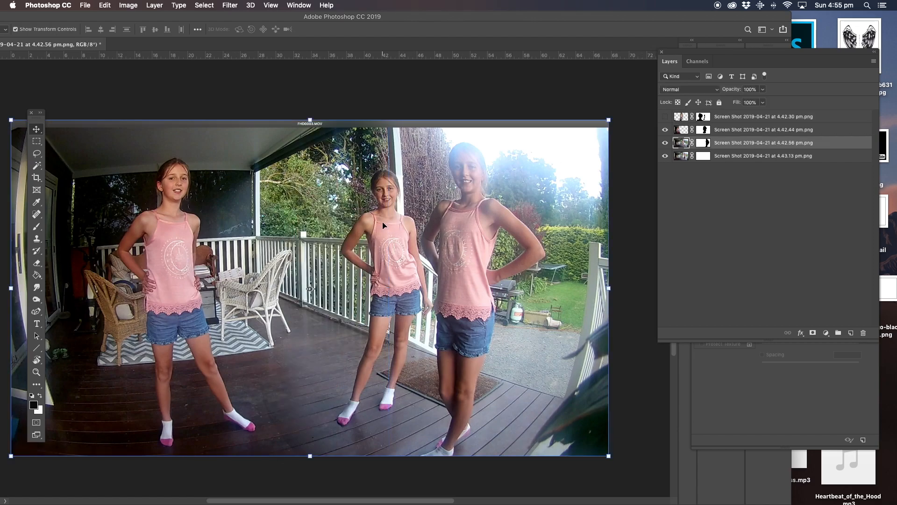
mouse_move(384, 207)
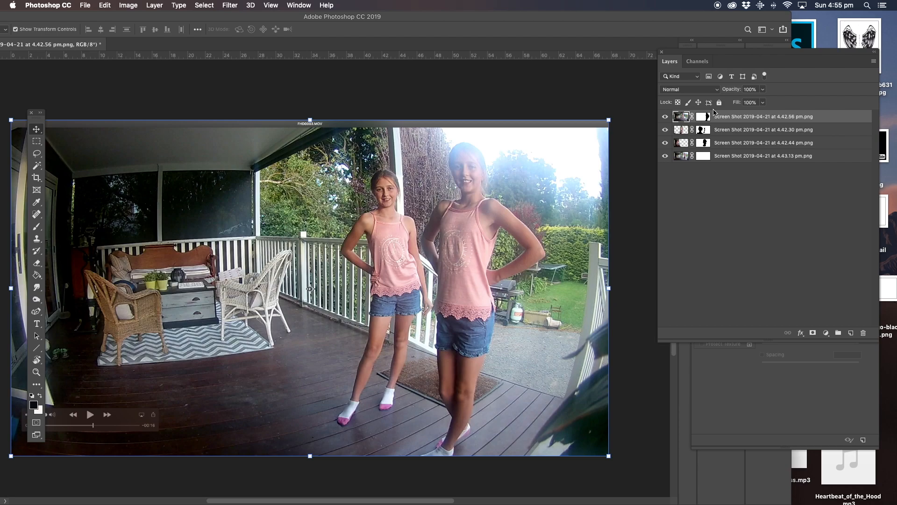
mouse_move(251, 156)
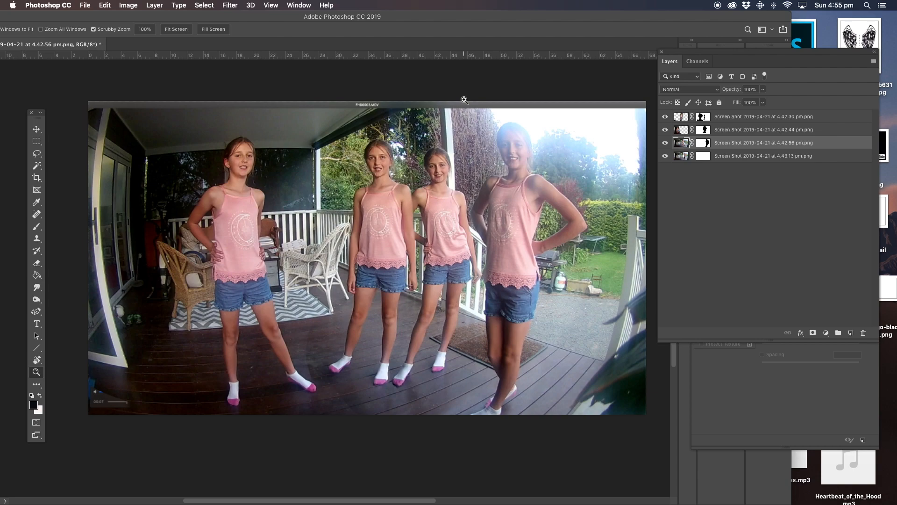
mouse_move(219, 101)
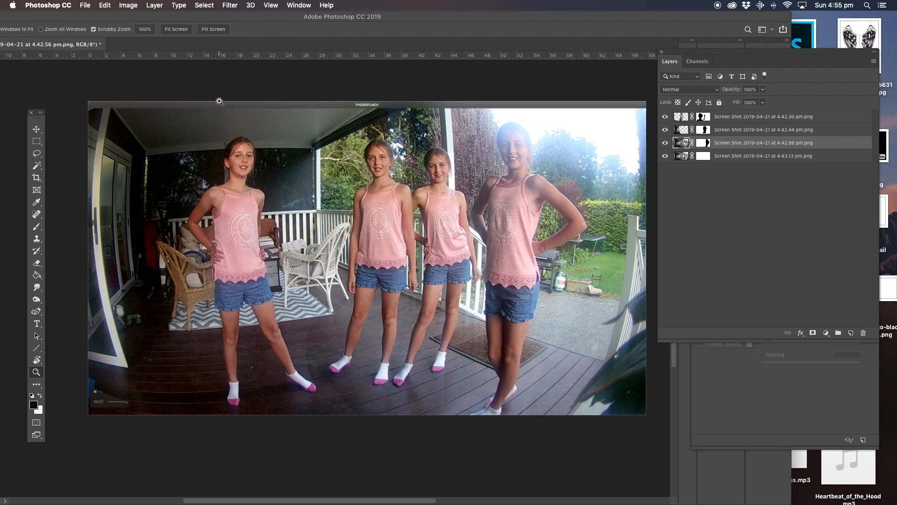
mouse_move(37, 140)
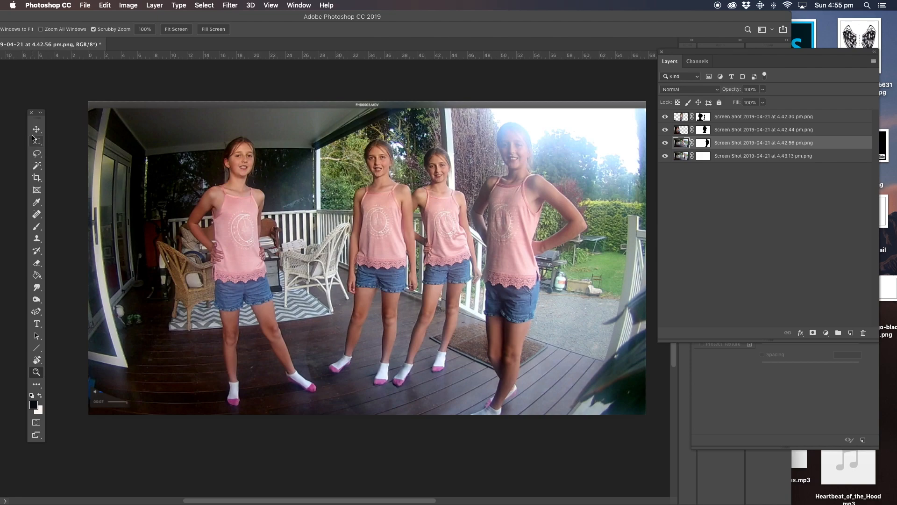
Step: Pick the Brush tool and target the 4.42.44 layer's mask thumbnail for painting
click(764, 129)
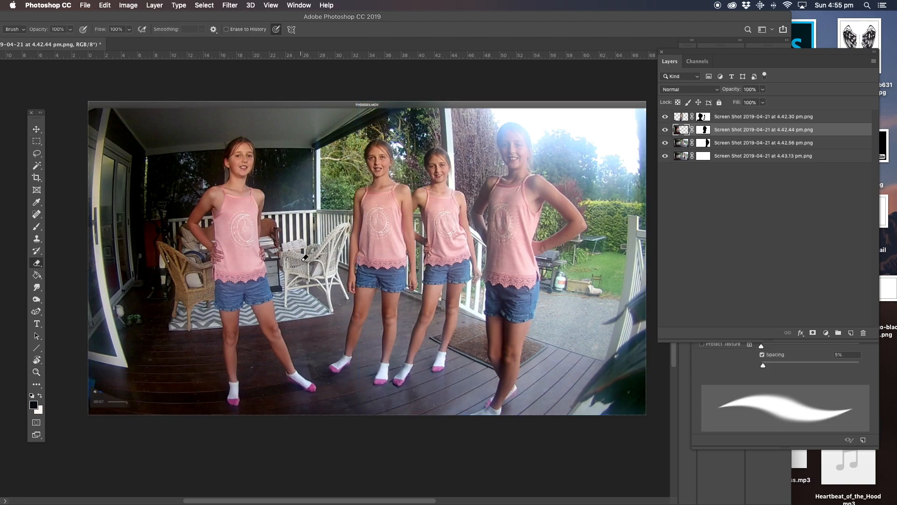
click(36, 228)
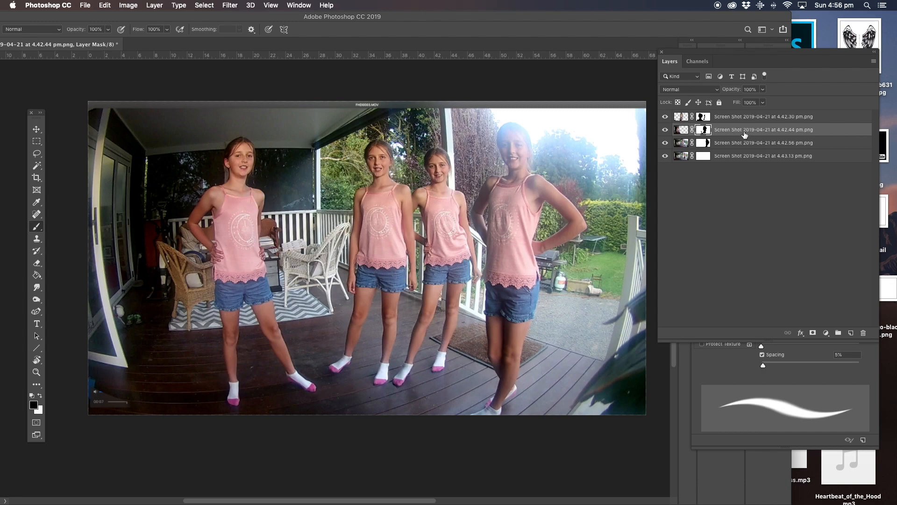
mouse_move(723, 143)
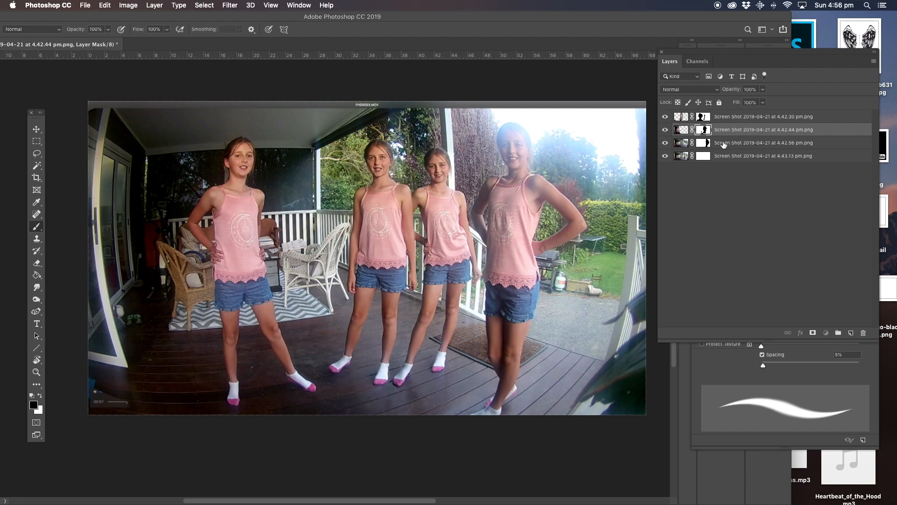
mouse_move(725, 144)
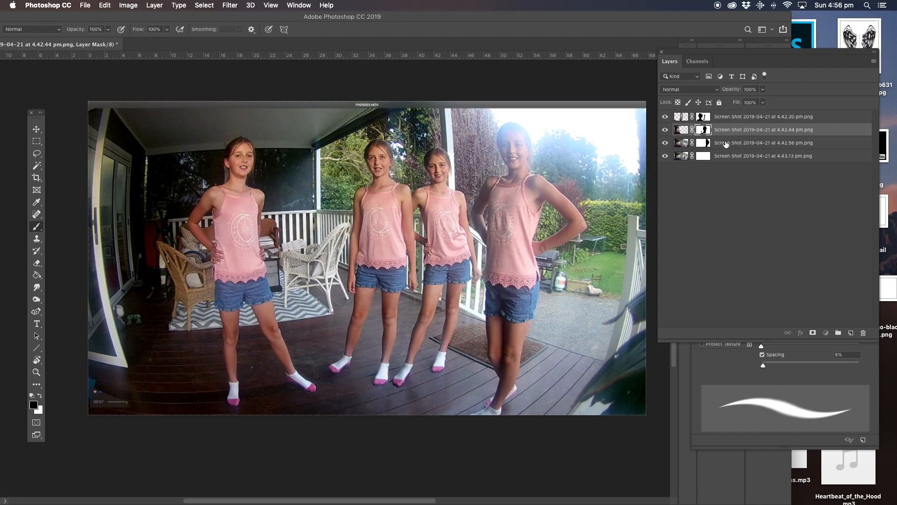